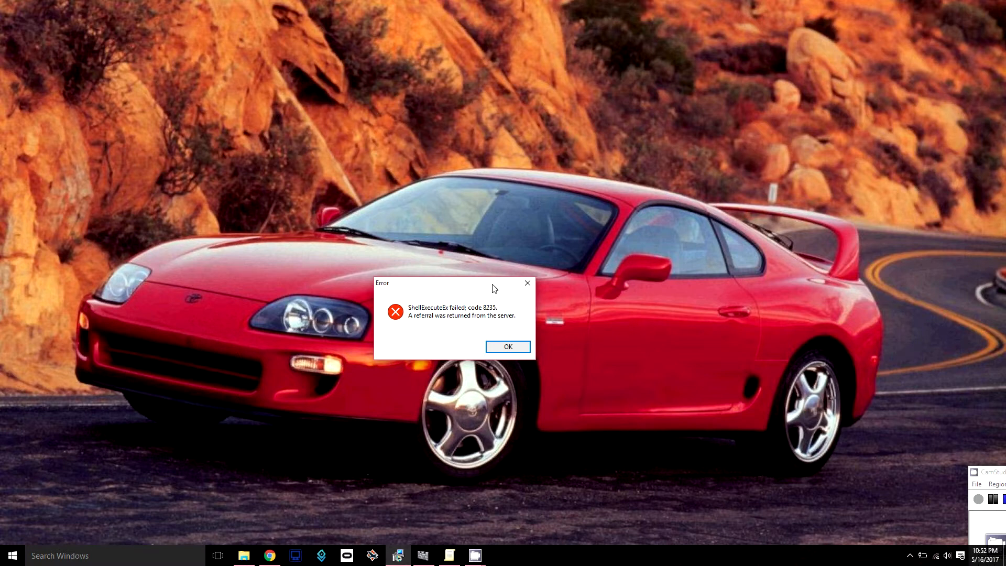
pyautogui.moveTo(196, 446)
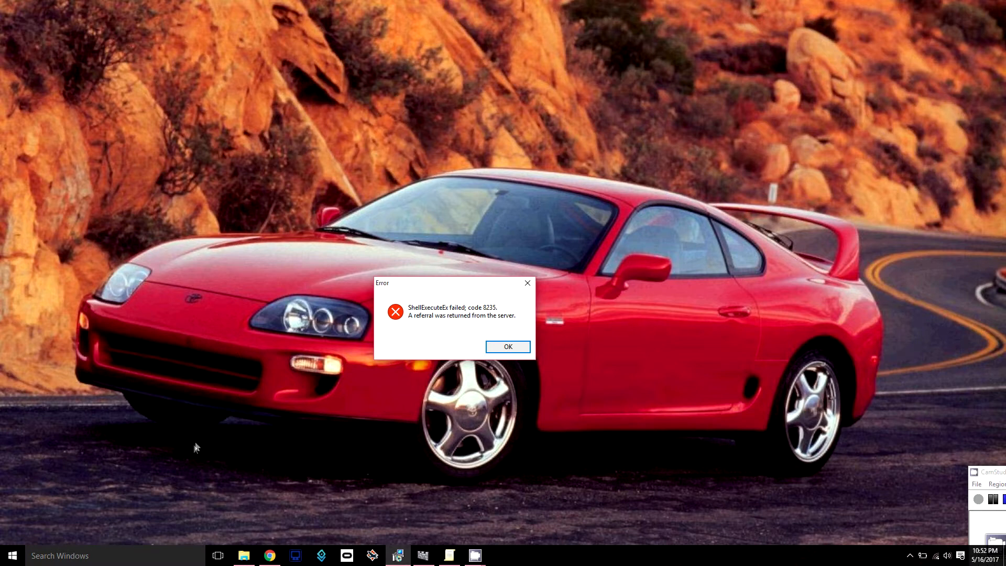
pyautogui.moveTo(194, 451)
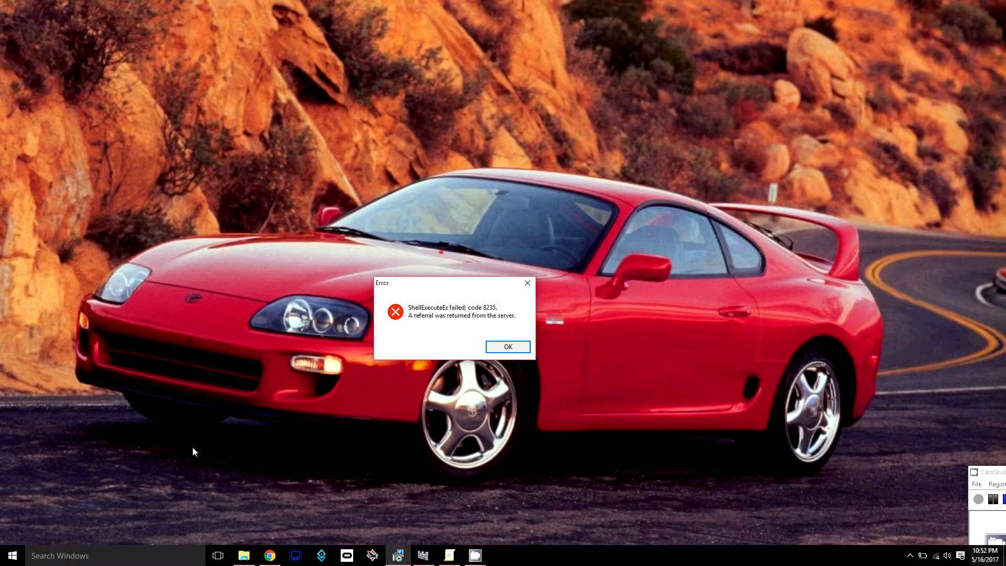
# - Search the Start menu for 'edit group policy'
pyautogui.click(12, 555)
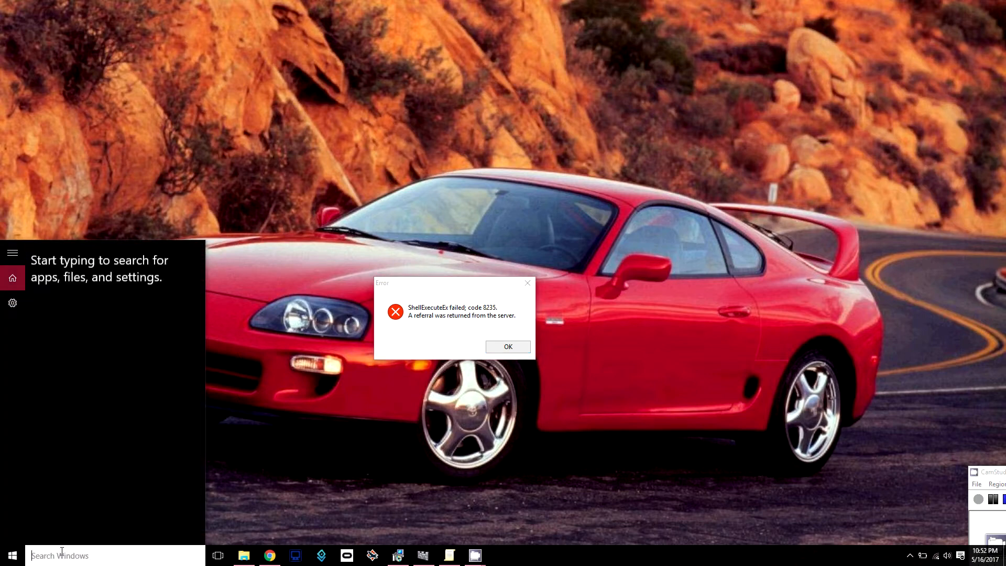
pyautogui.write('edit group po')
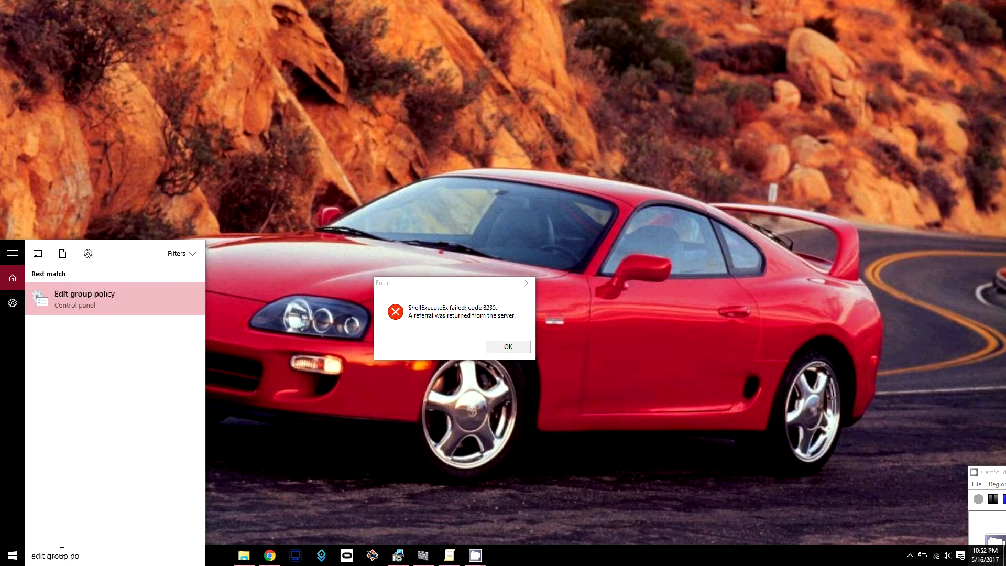
pyautogui.write('licy')
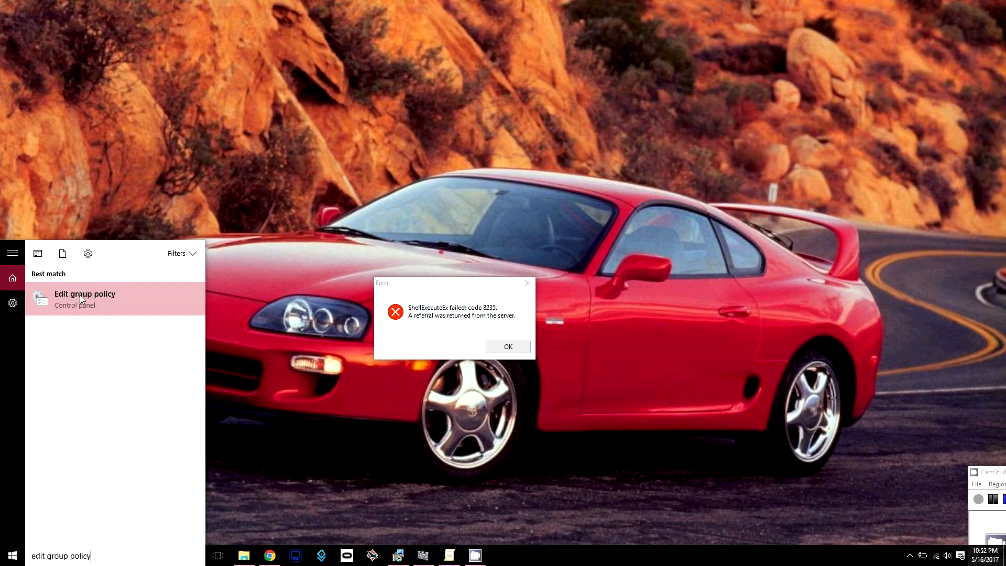
# - Launch Edit group policy and expand Computer Configuration > Windows Settings > Security Settings > Local Policies
pyautogui.click(84, 298)
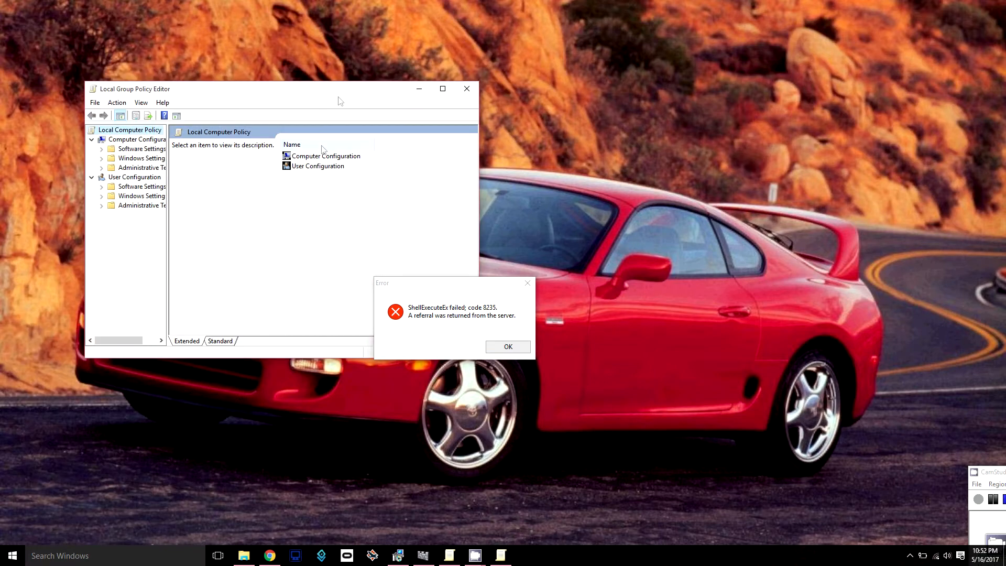
pyautogui.click(506, 346)
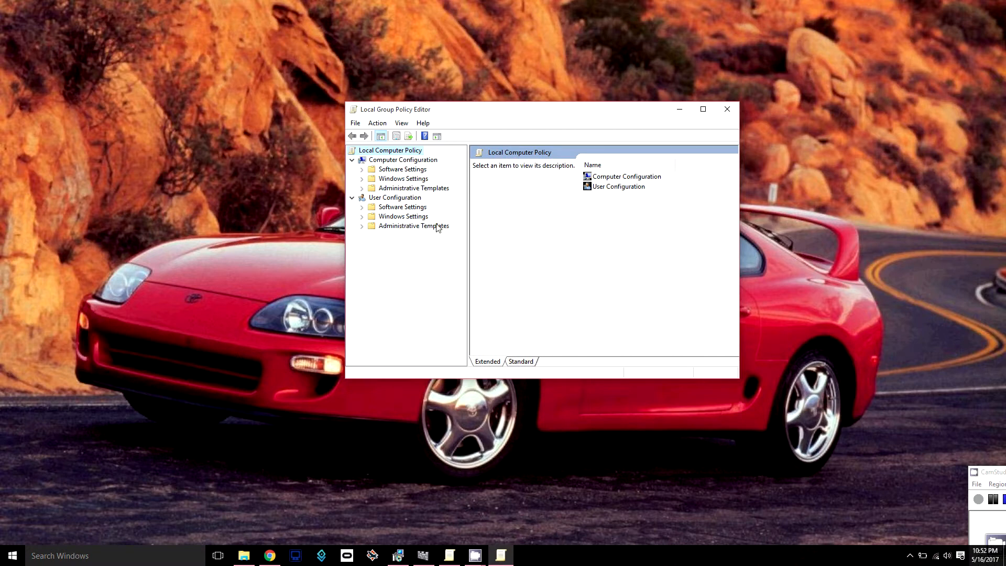
pyautogui.moveTo(458, 177)
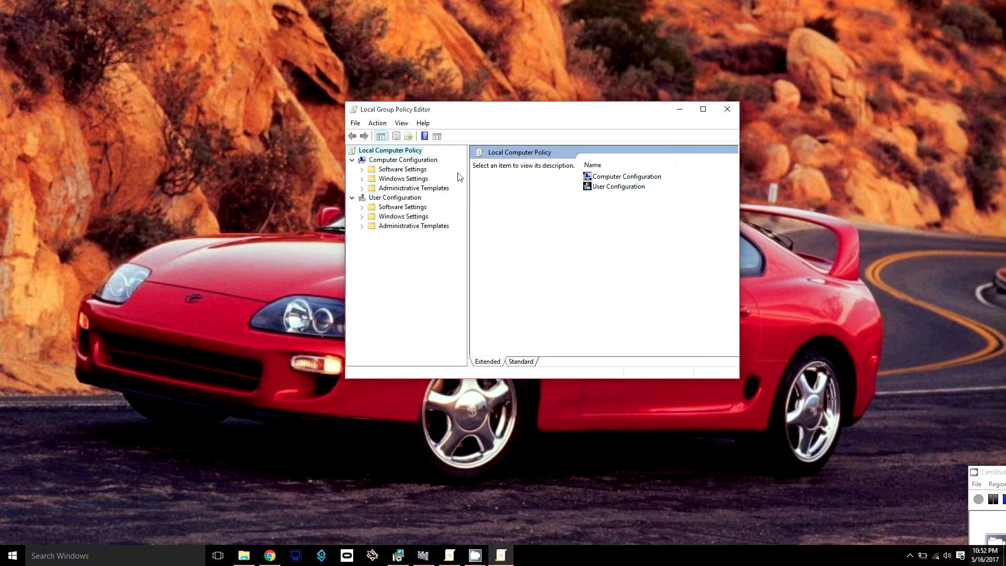
pyautogui.moveTo(374, 186)
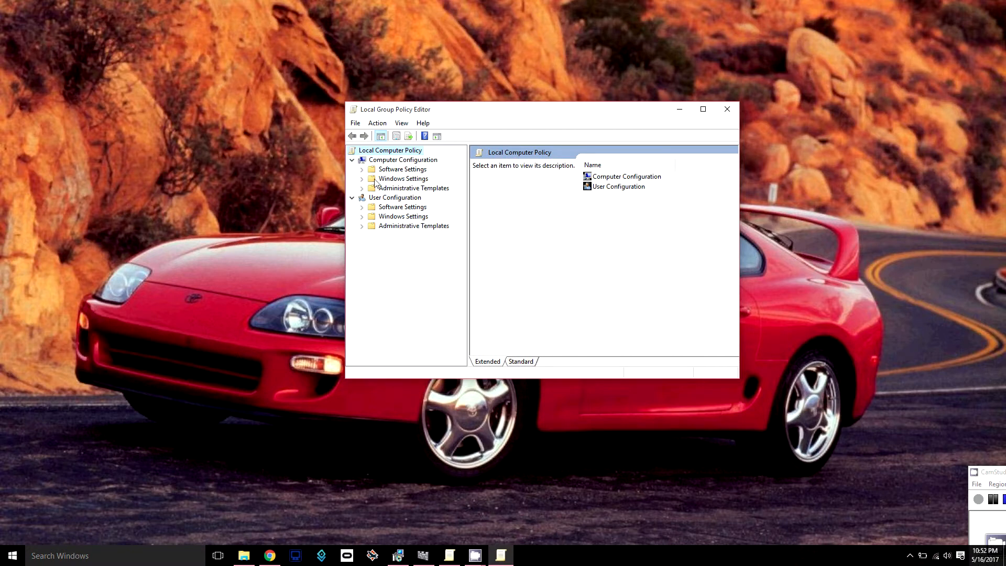
pyautogui.click(363, 178)
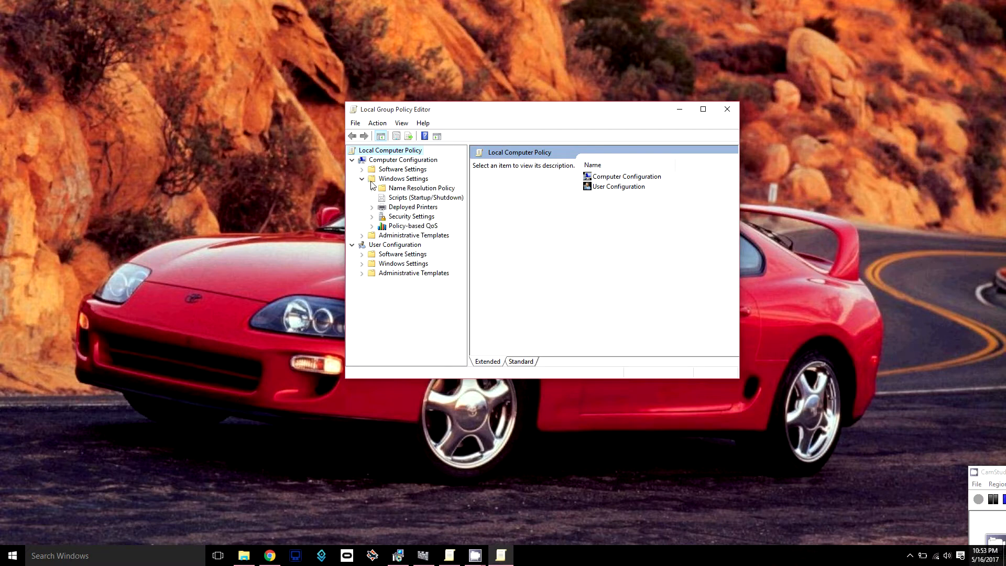
pyautogui.moveTo(395, 217)
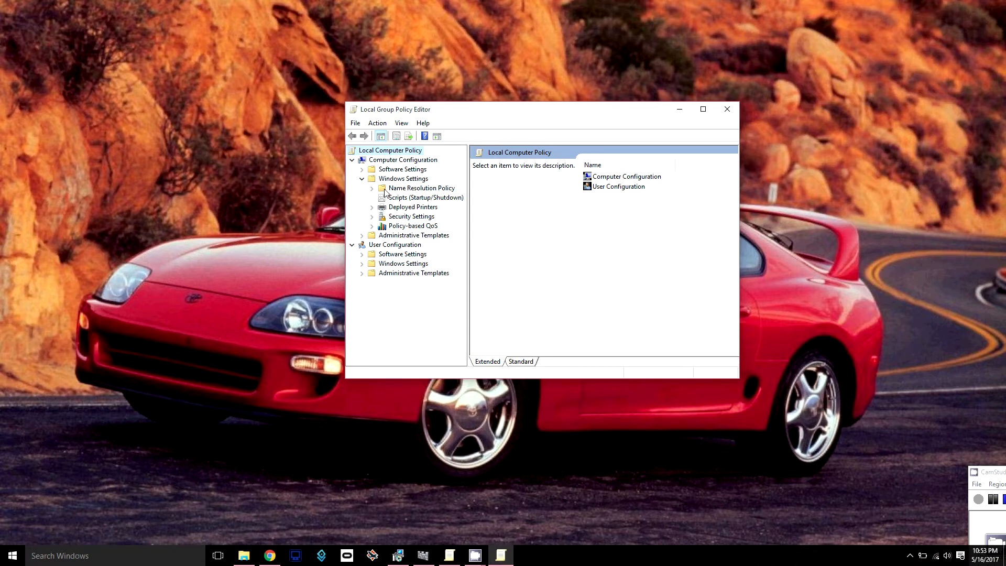
pyautogui.moveTo(375, 220)
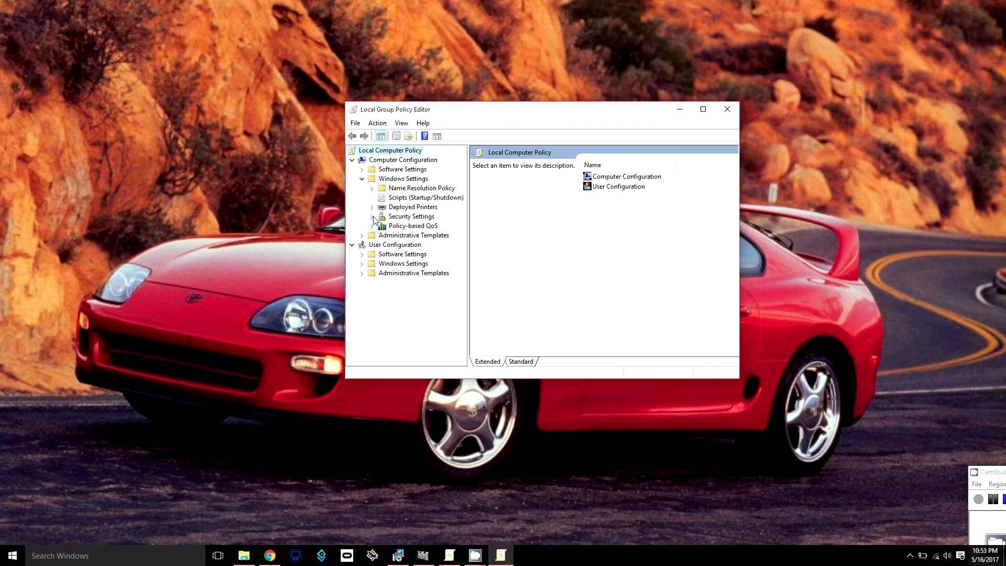
pyautogui.click(372, 216)
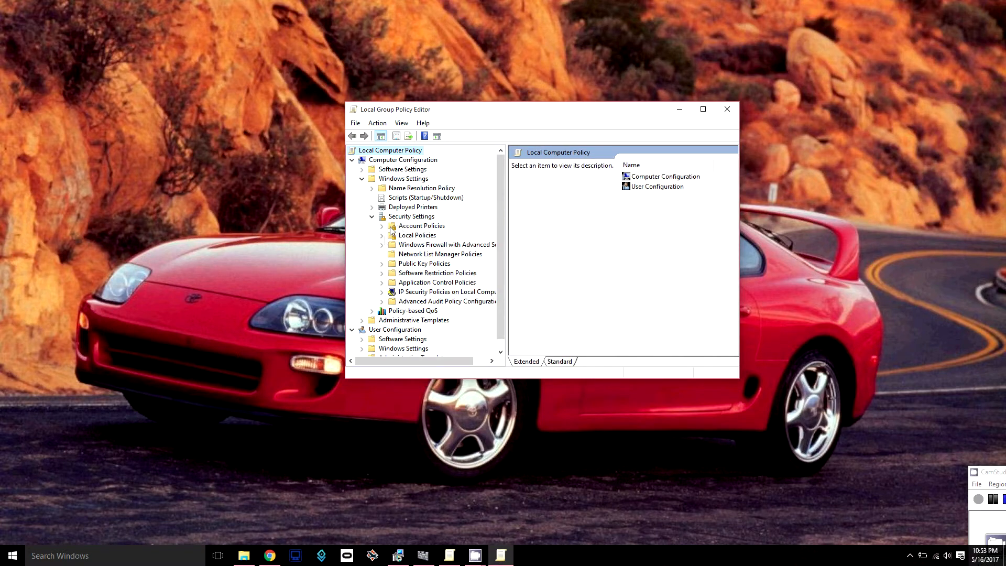
pyautogui.click(382, 235)
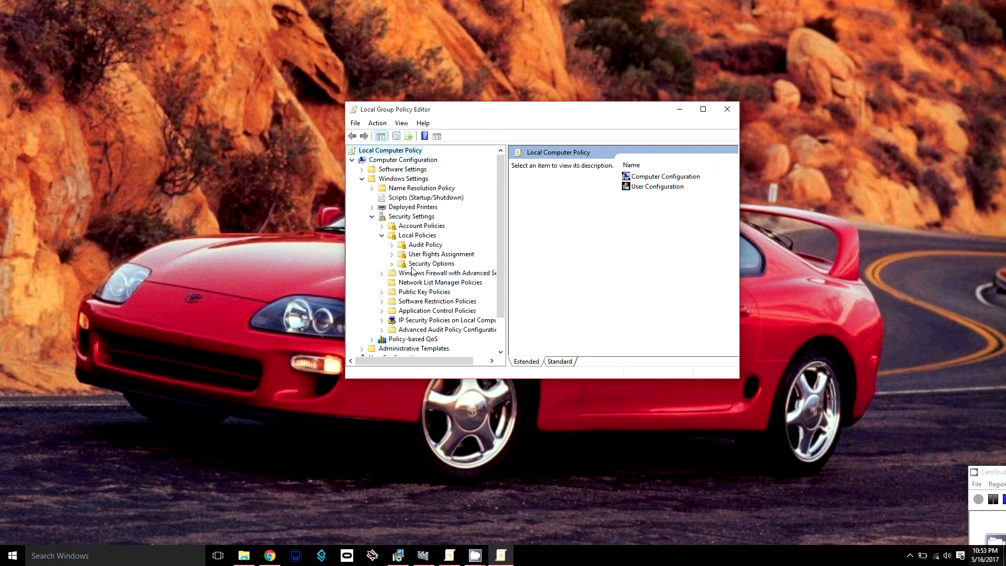
pyautogui.moveTo(412, 269)
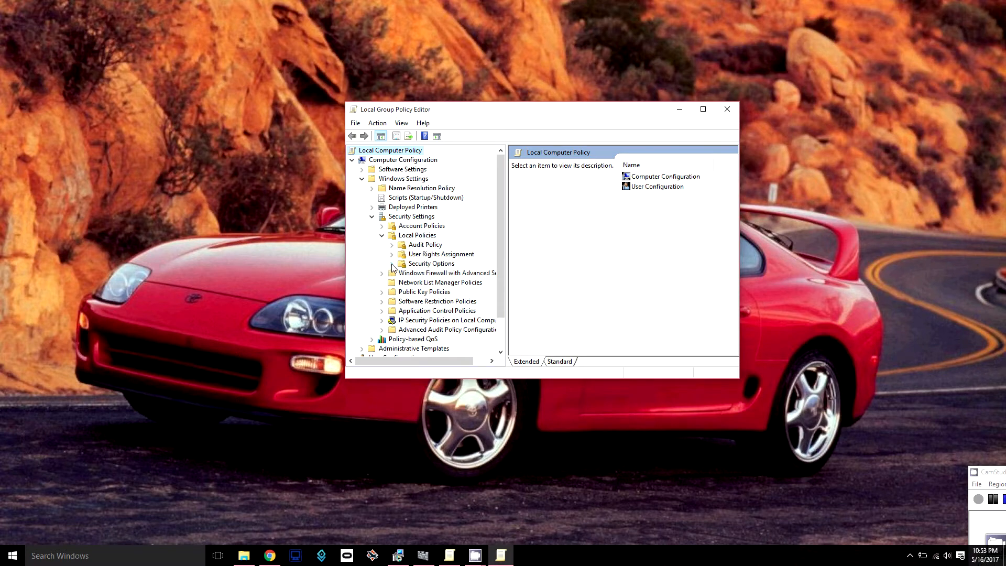
# - Show the Security Options policies in a maximized editor window
pyautogui.click(430, 263)
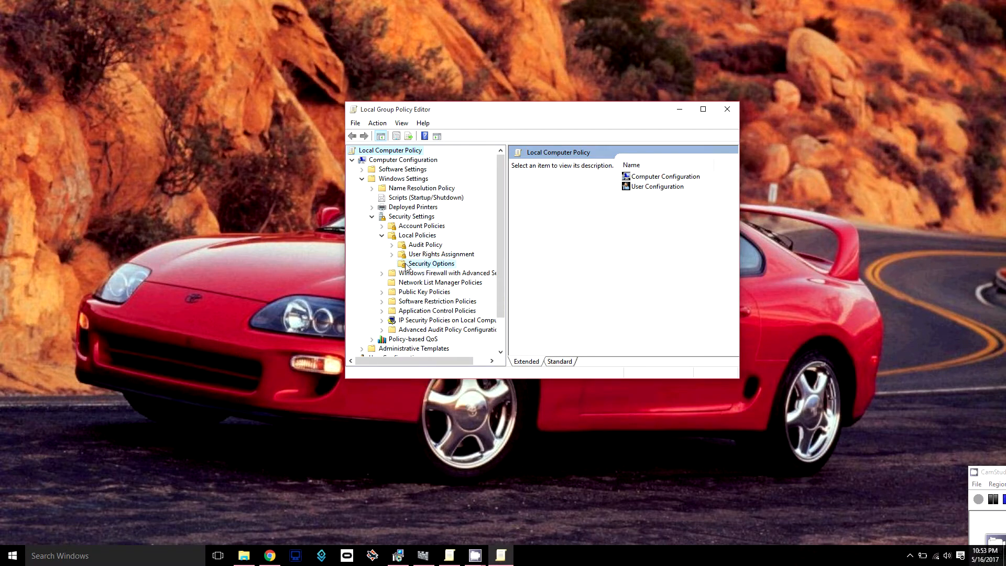
pyautogui.click(431, 263)
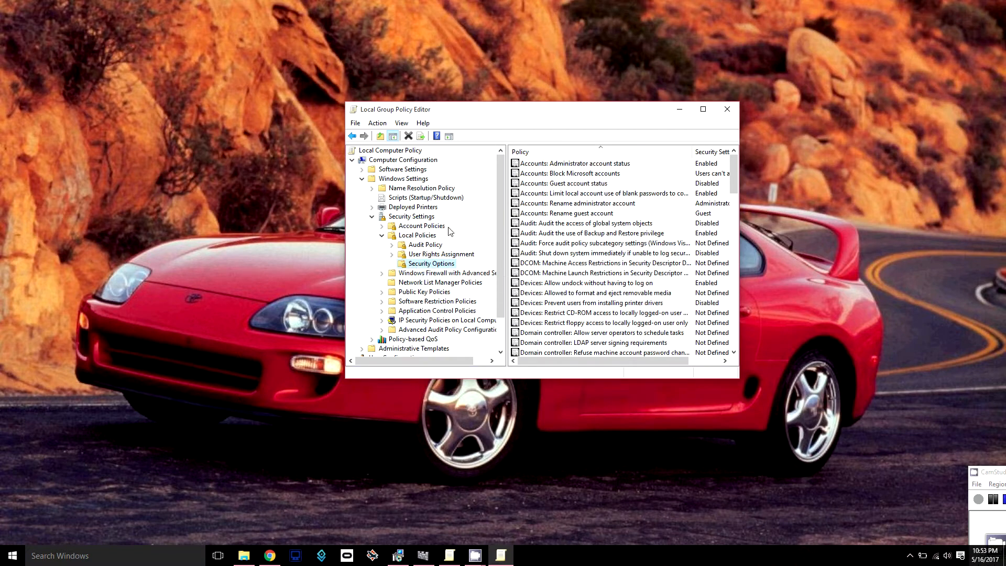
pyautogui.moveTo(610, 402)
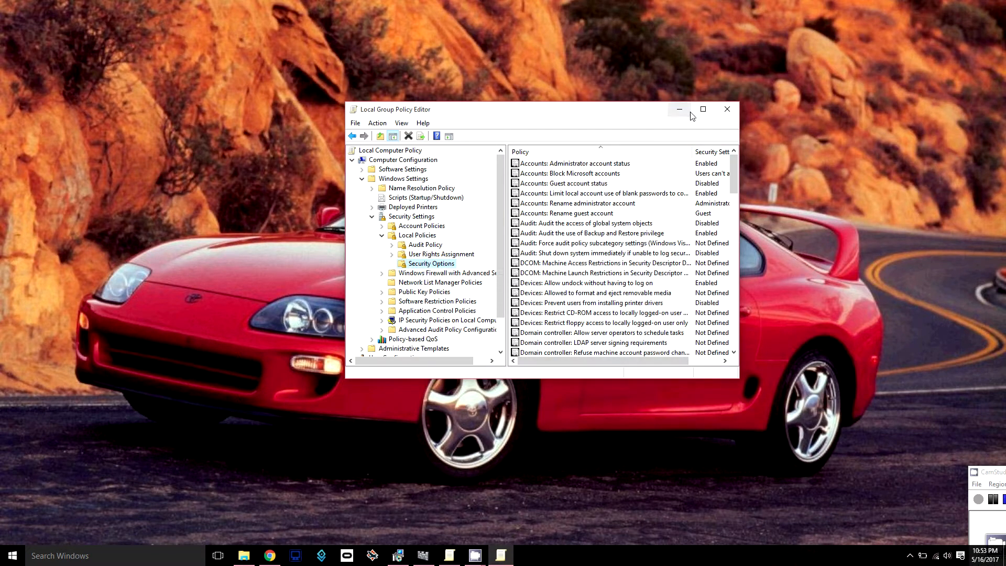
pyautogui.click(703, 109)
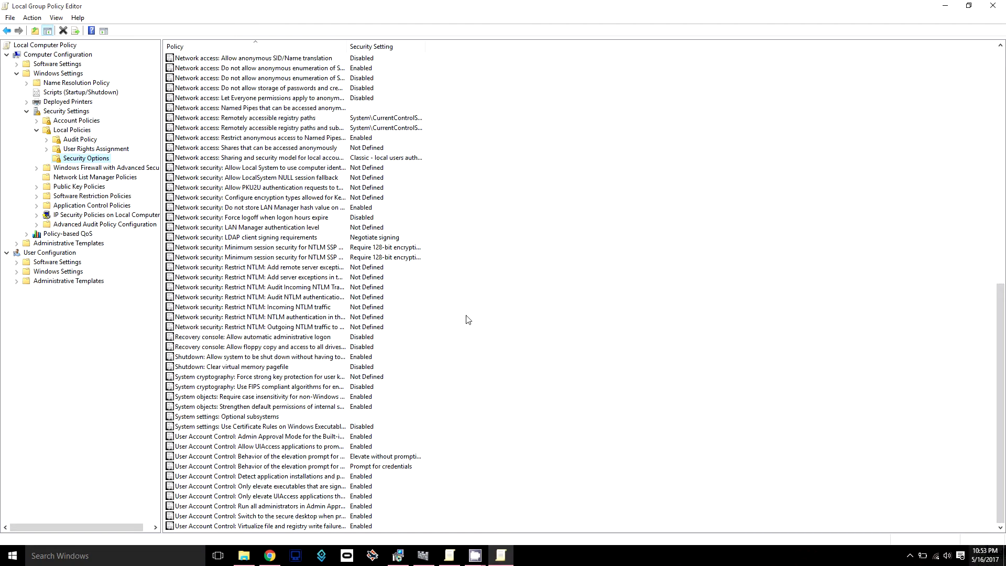
pyautogui.moveTo(440, 441)
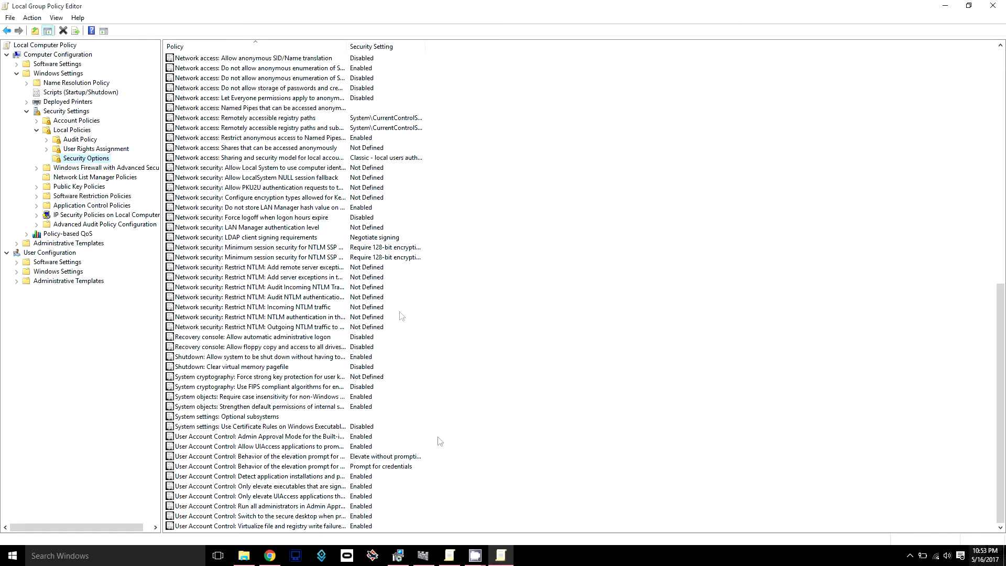
pyautogui.moveTo(281, 431)
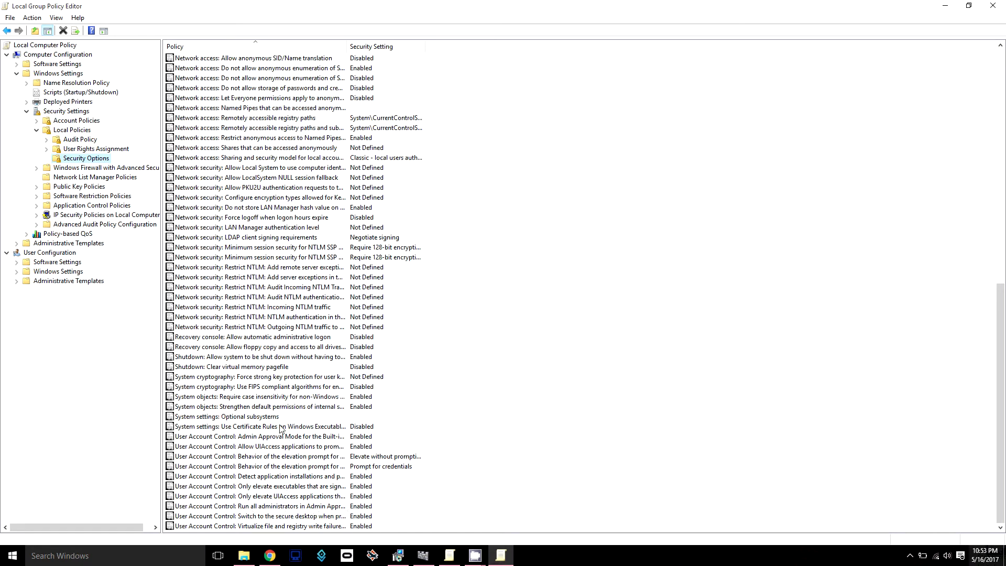
pyautogui.moveTo(265, 388)
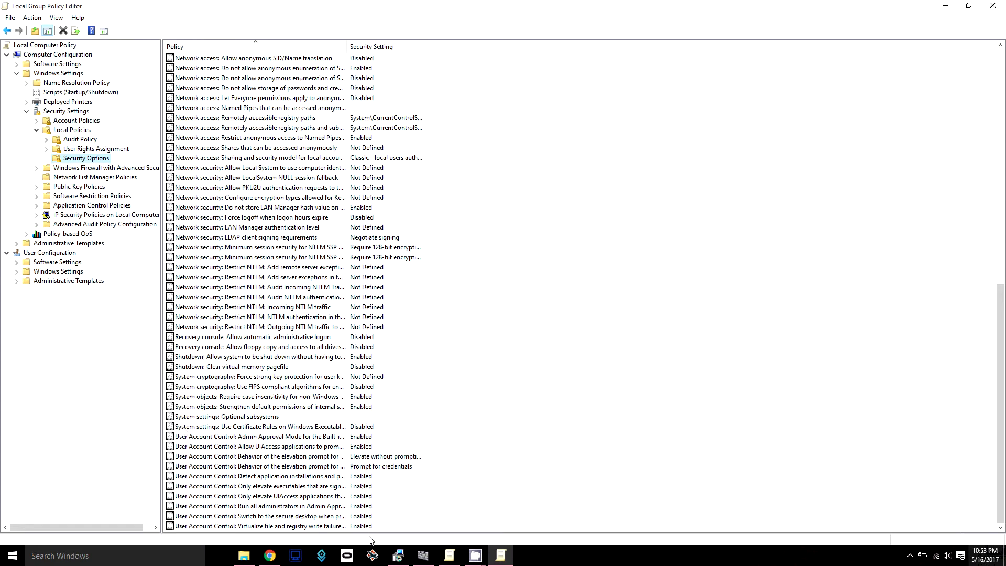
pyautogui.moveTo(369, 523)
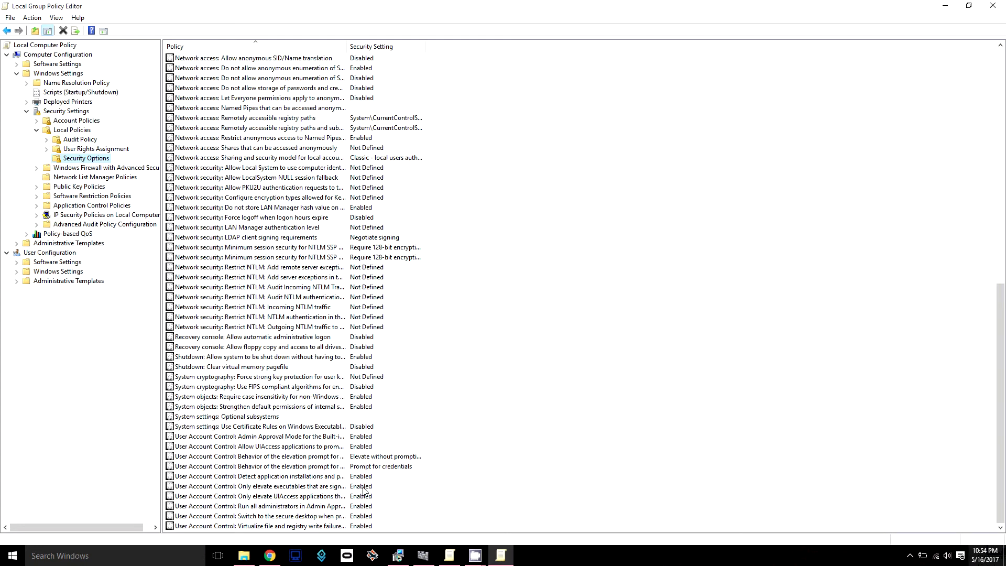
# - Set 'Only elevate executables that are signed and validated' to Disabled, apply and confirm
pyautogui.doubleClick(257, 486)
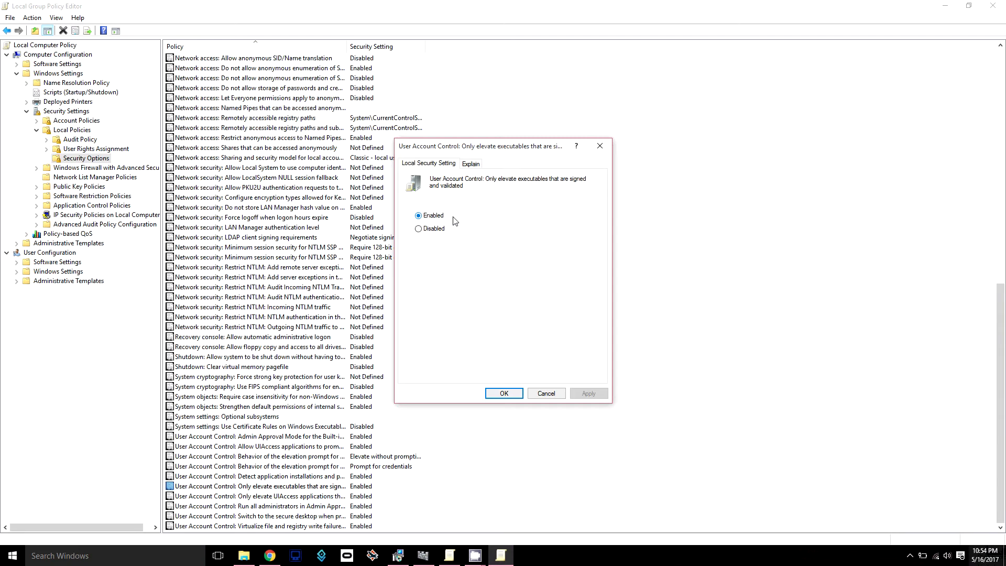
pyautogui.click(418, 228)
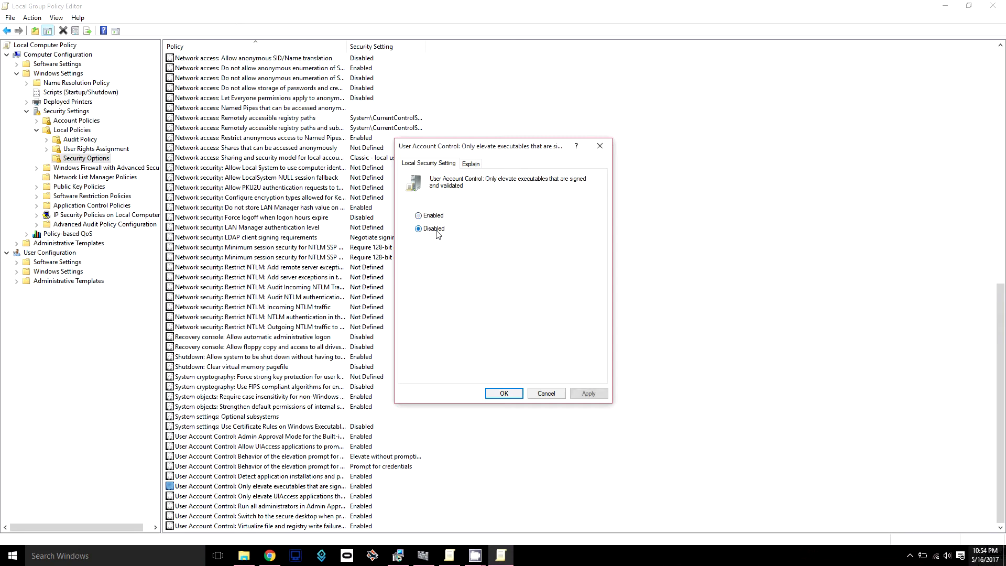
pyautogui.click(417, 228)
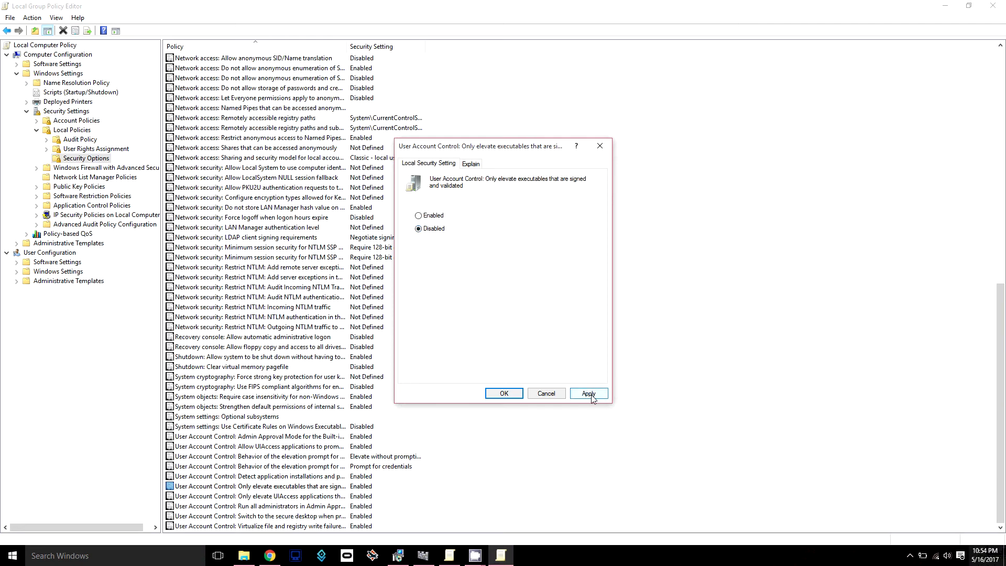
pyautogui.click(588, 392)
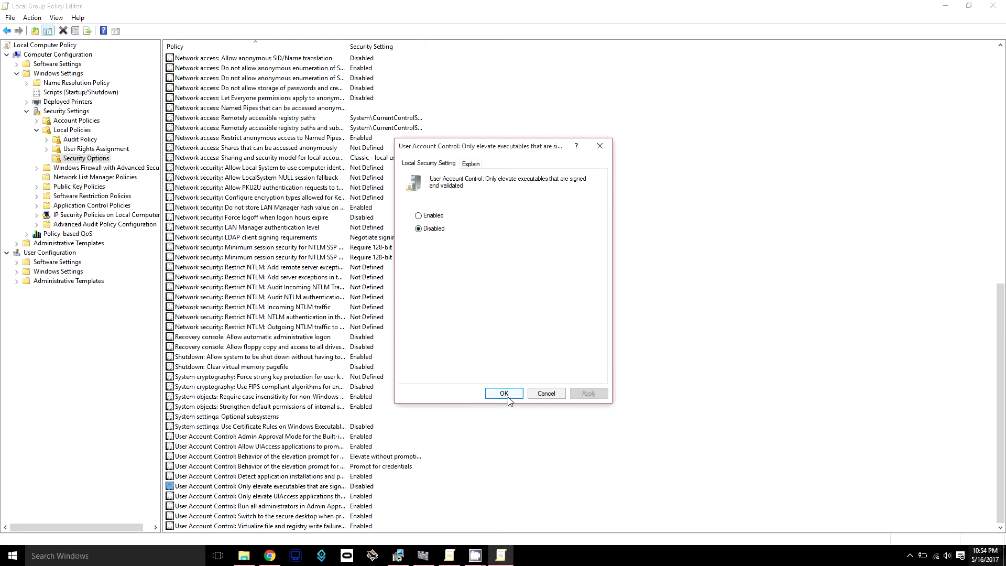
pyautogui.click(503, 392)
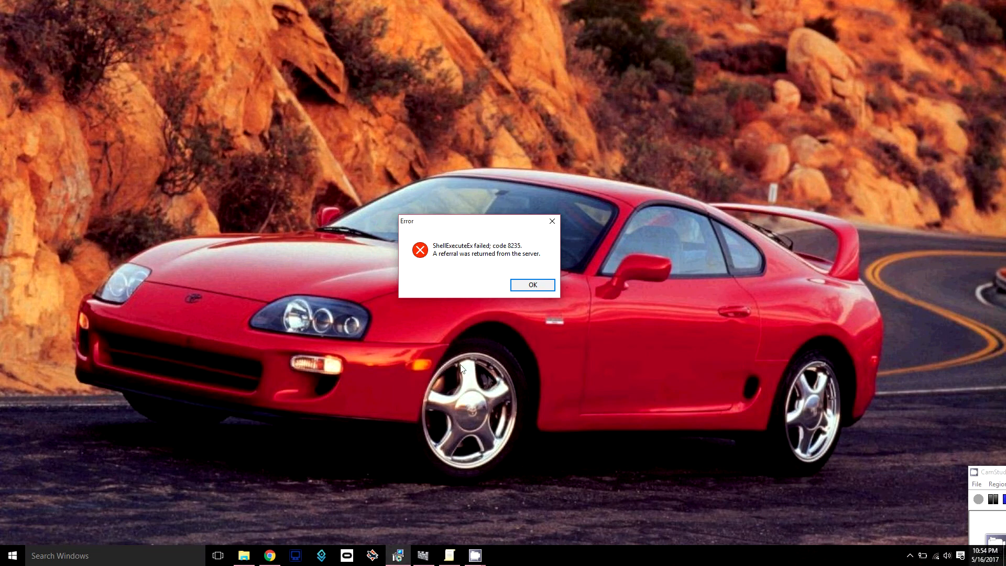
pyautogui.moveTo(448, 342)
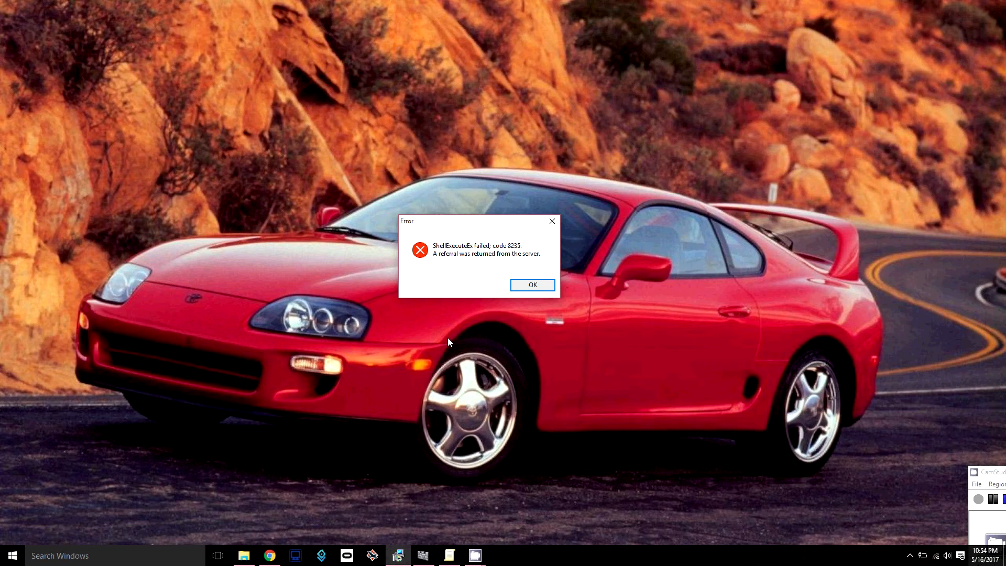
pyautogui.moveTo(446, 341)
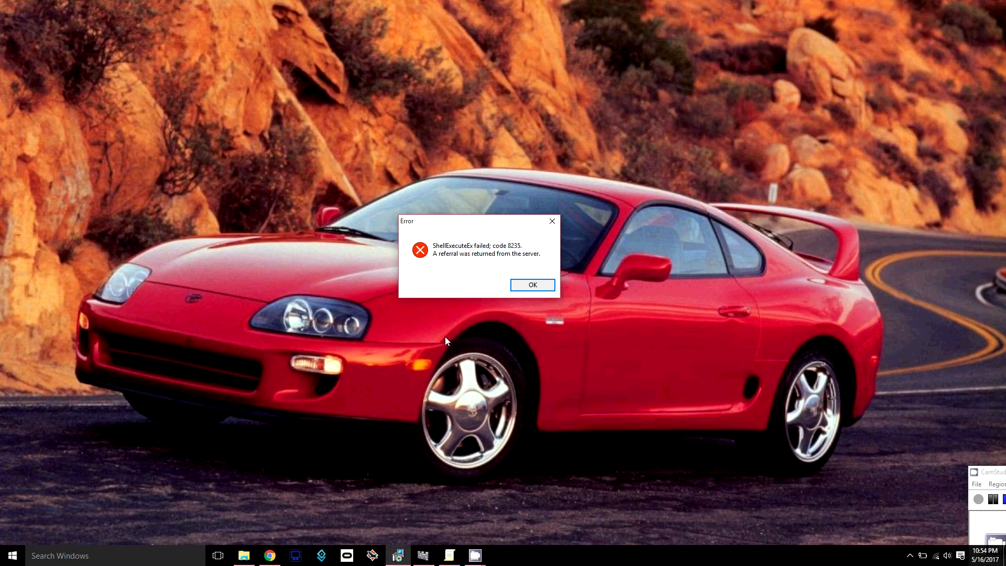